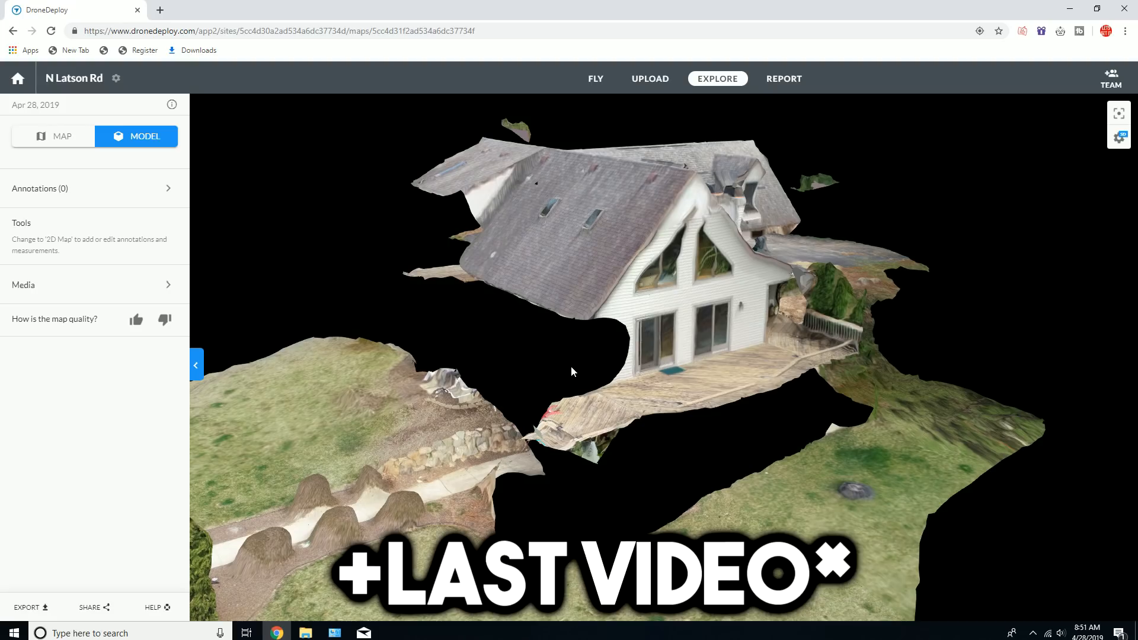
mouse_move(570, 414)
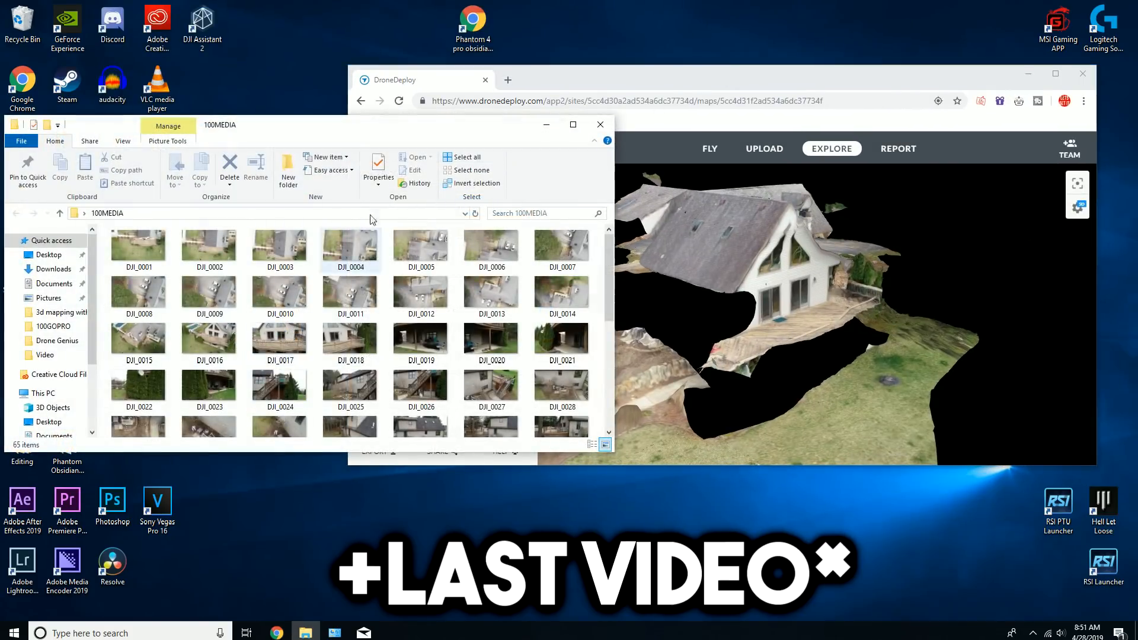
- Extract the platform-tools zip archive onto the desktop
scroll(down, 3)
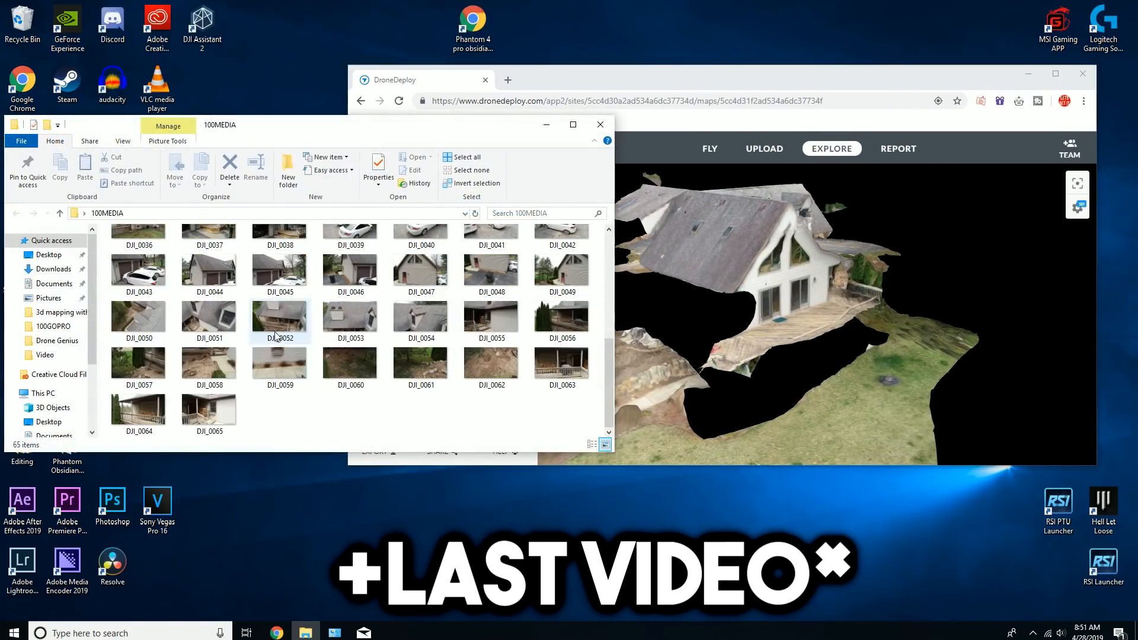
mouse_move(490, 361)
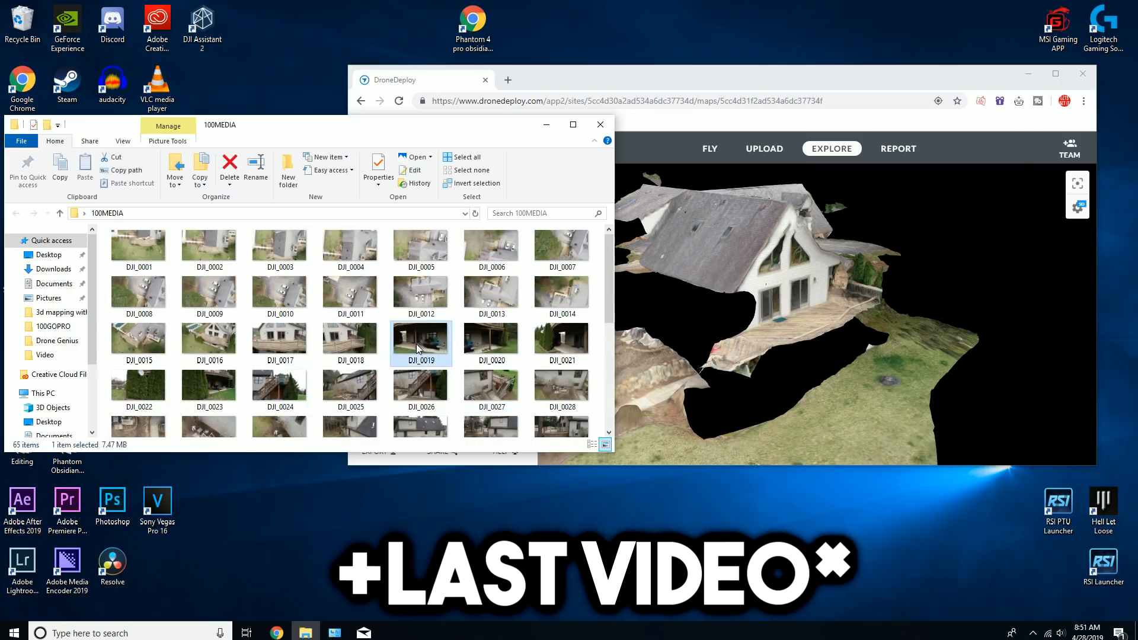
double_click(490, 335)
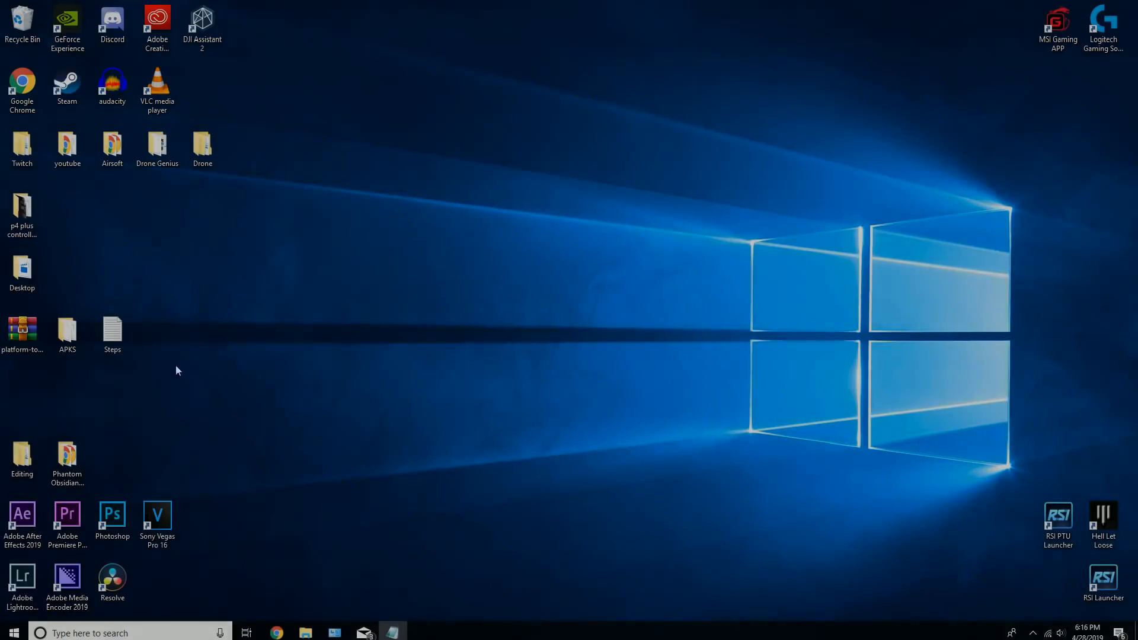
click(23, 330)
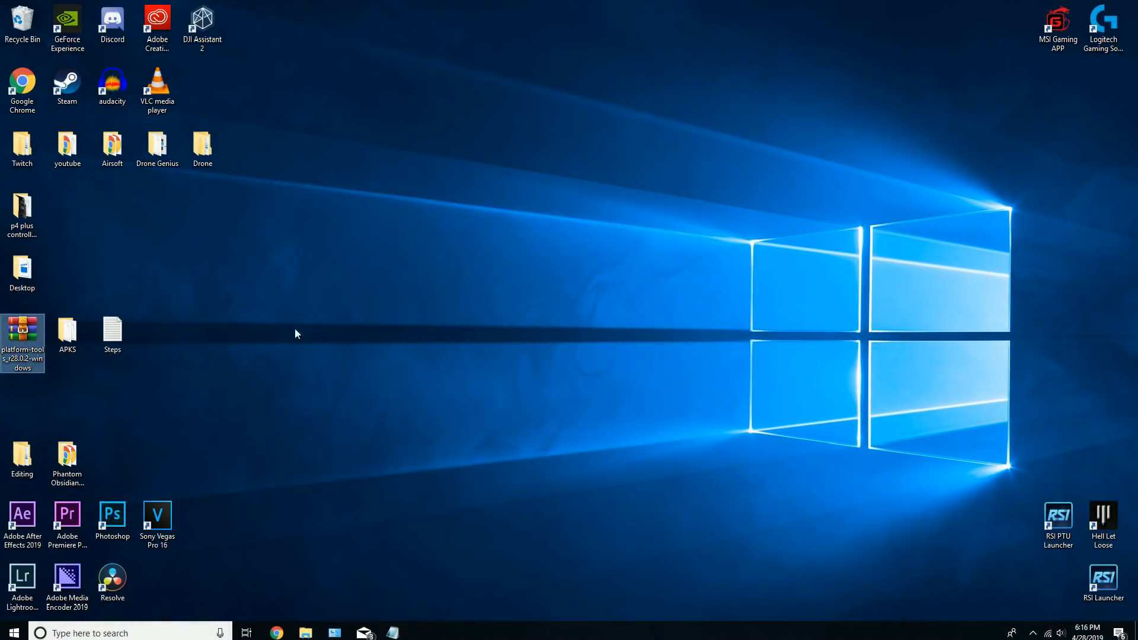
mouse_move(22, 335)
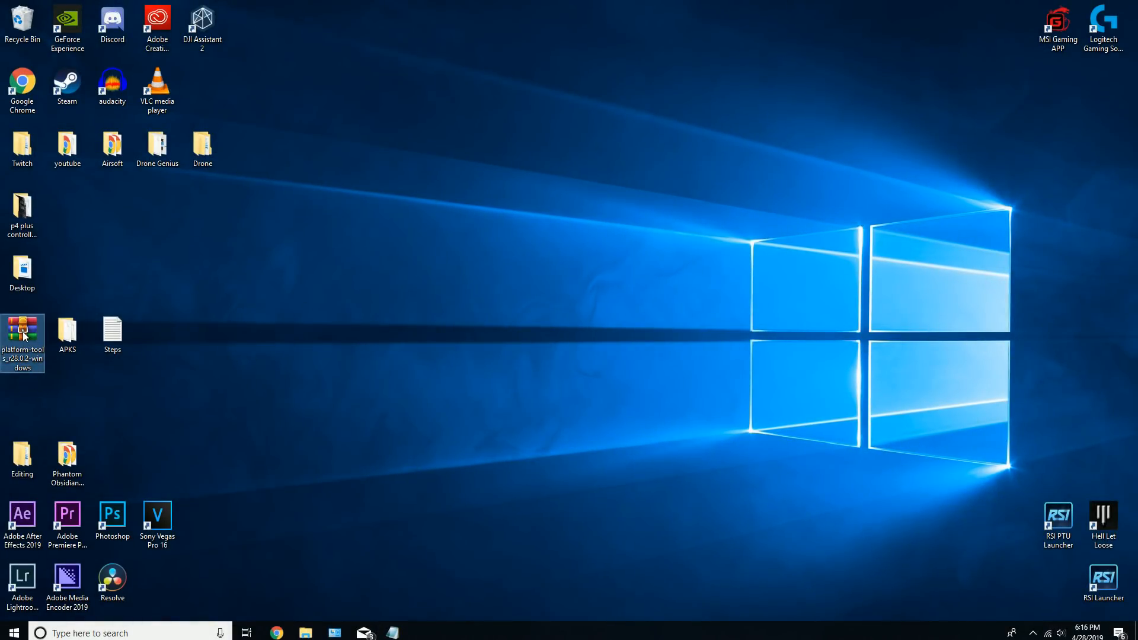
right_click(21, 334)
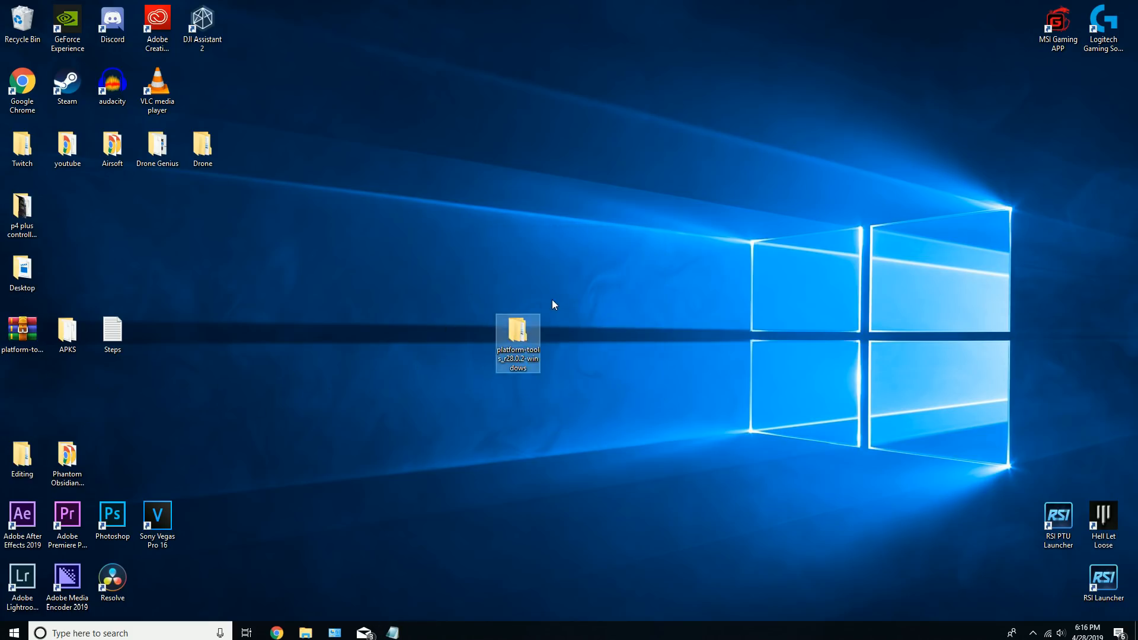
- Check the extracted folder, rename it adb, and bring up File Explorer
double_click(518, 342)
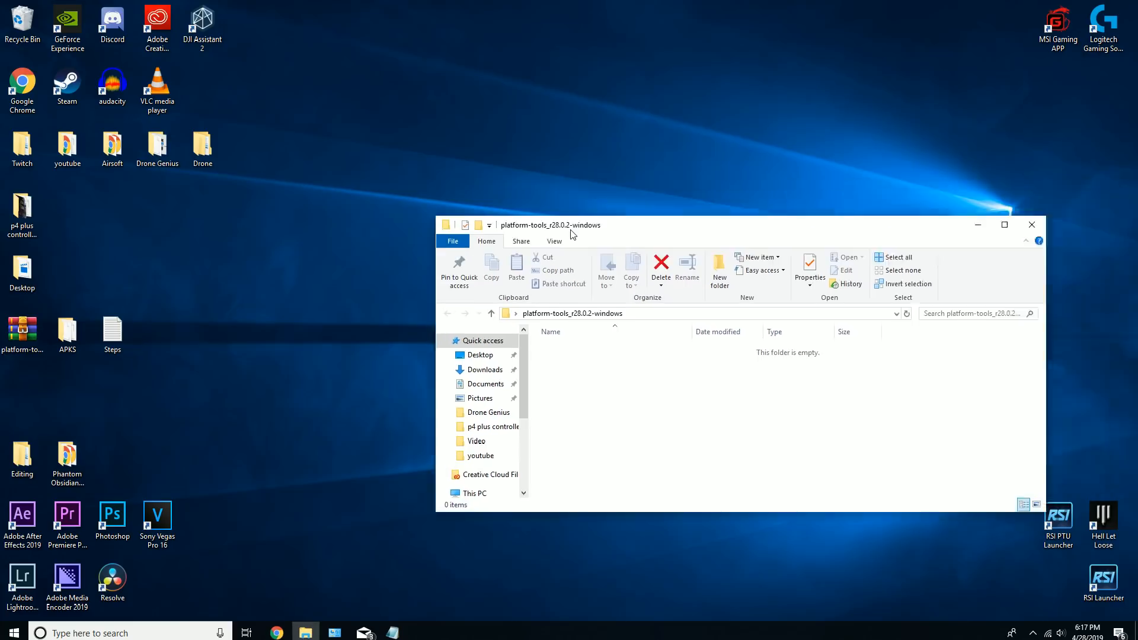
click(1030, 224)
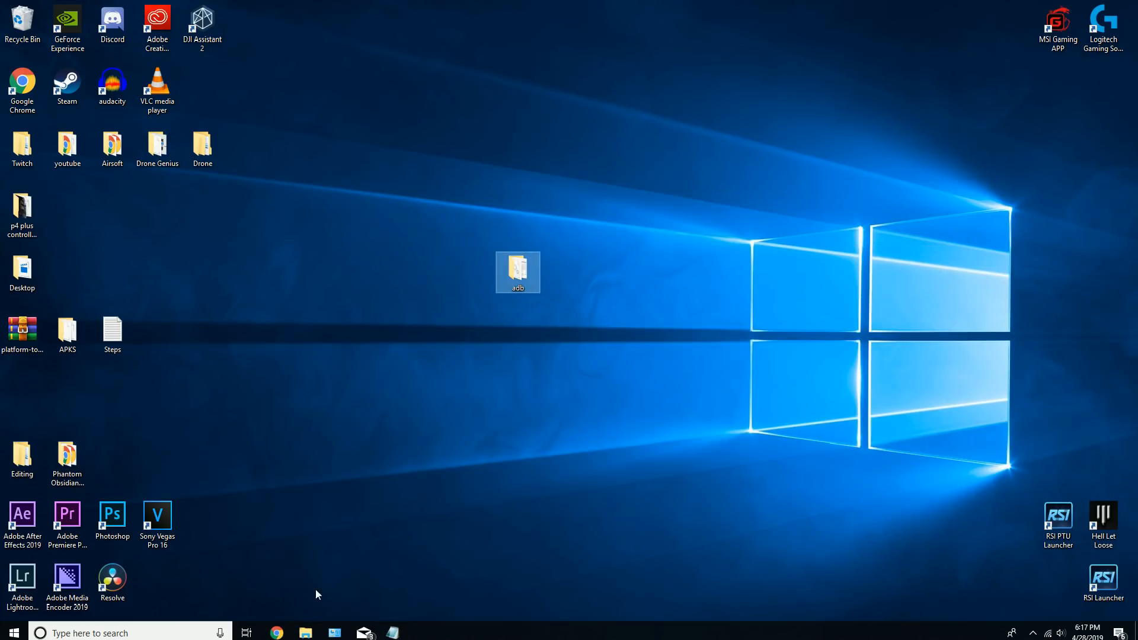
click(304, 633)
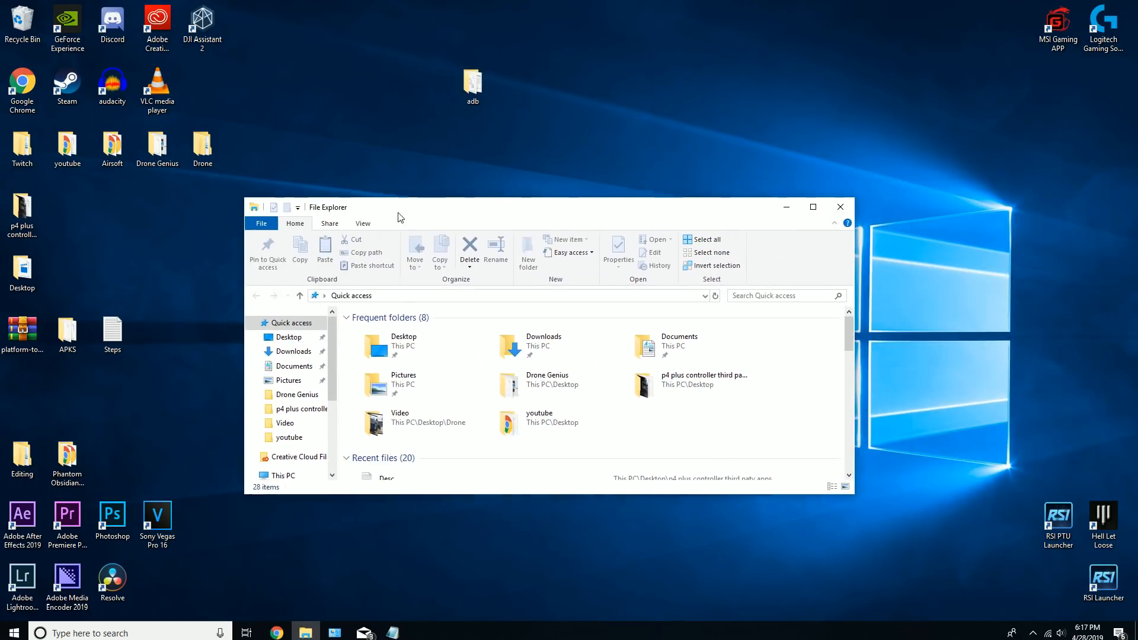
- Move the adb folder into Local Disk (C:), replacing the existing files there
click(282, 474)
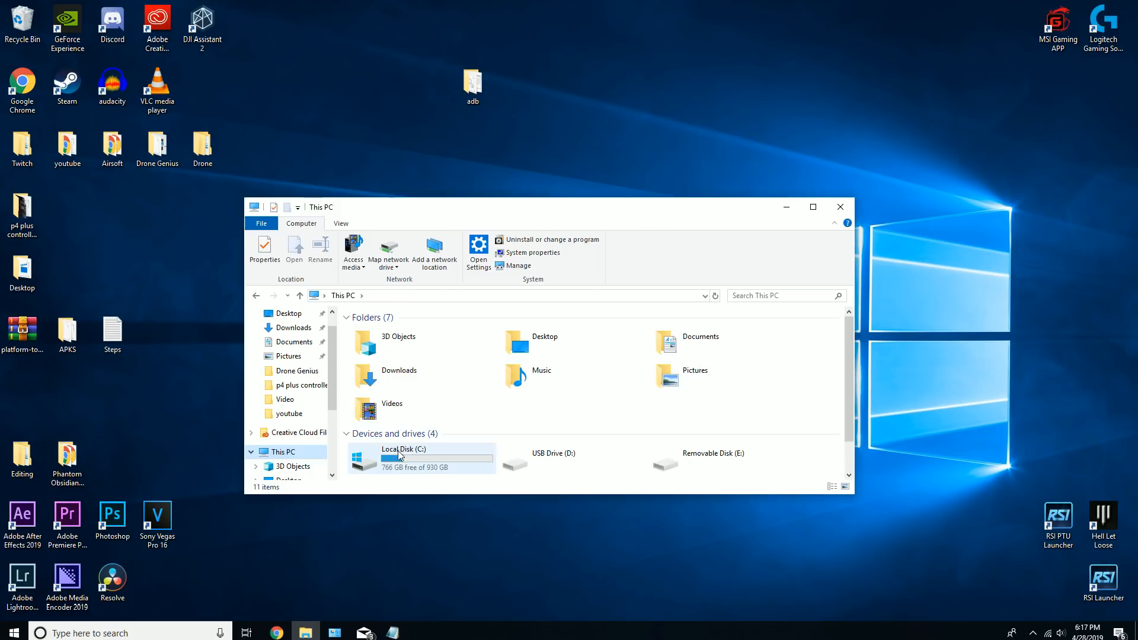
double_click(402, 448)
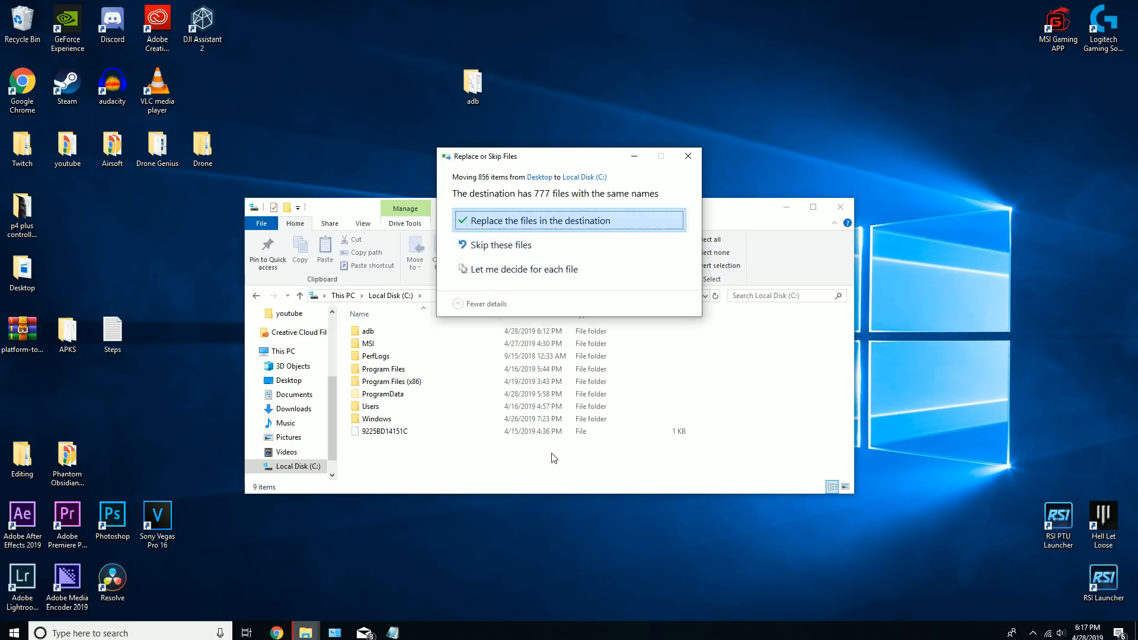
click(540, 220)
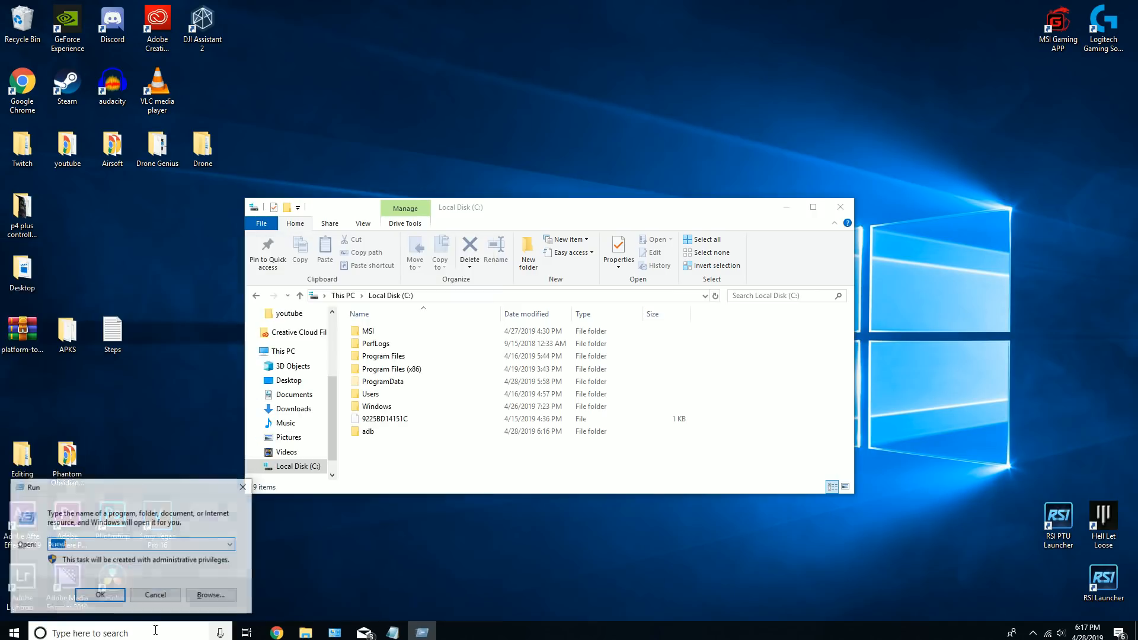
- Launch an administrator Command Prompt via the Run dialog with cmd
text(c)
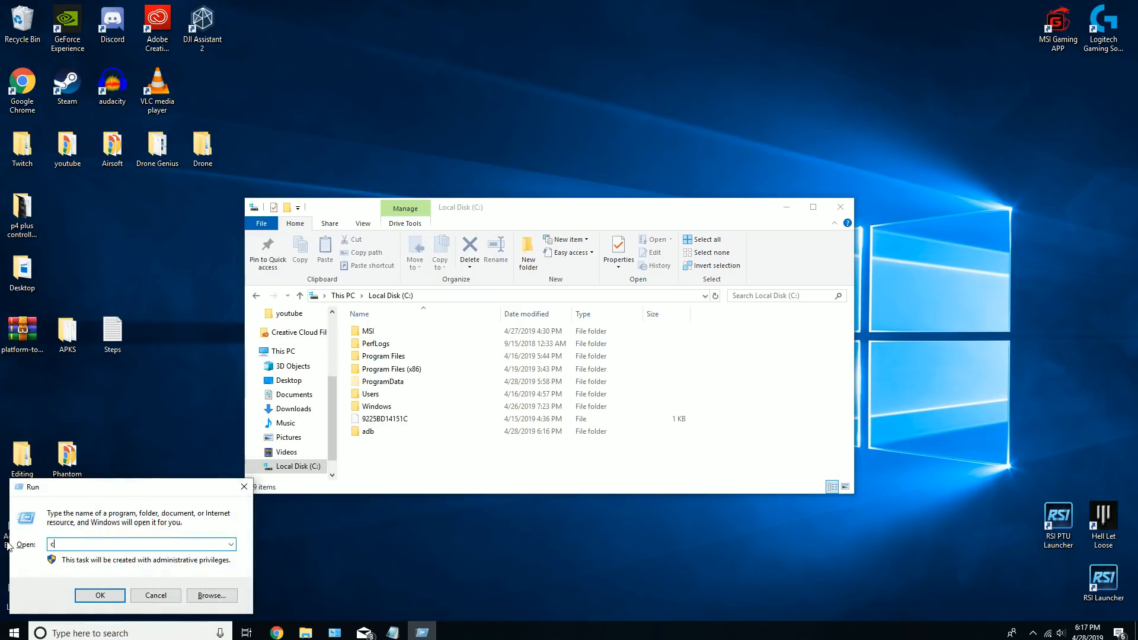
click(99, 595)
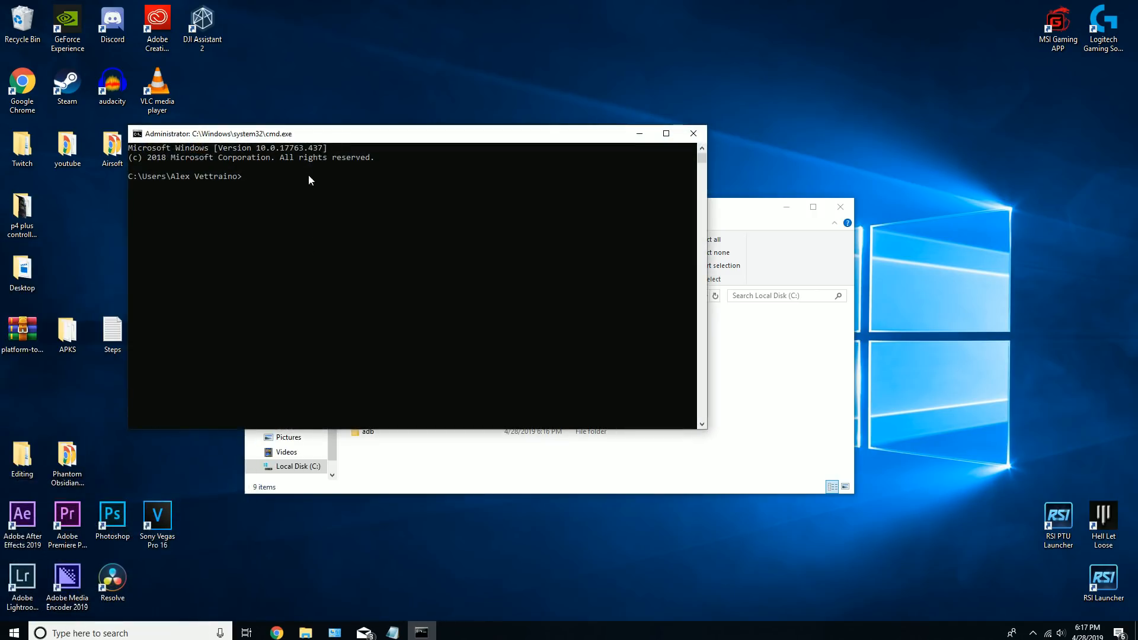
mouse_move(392, 199)
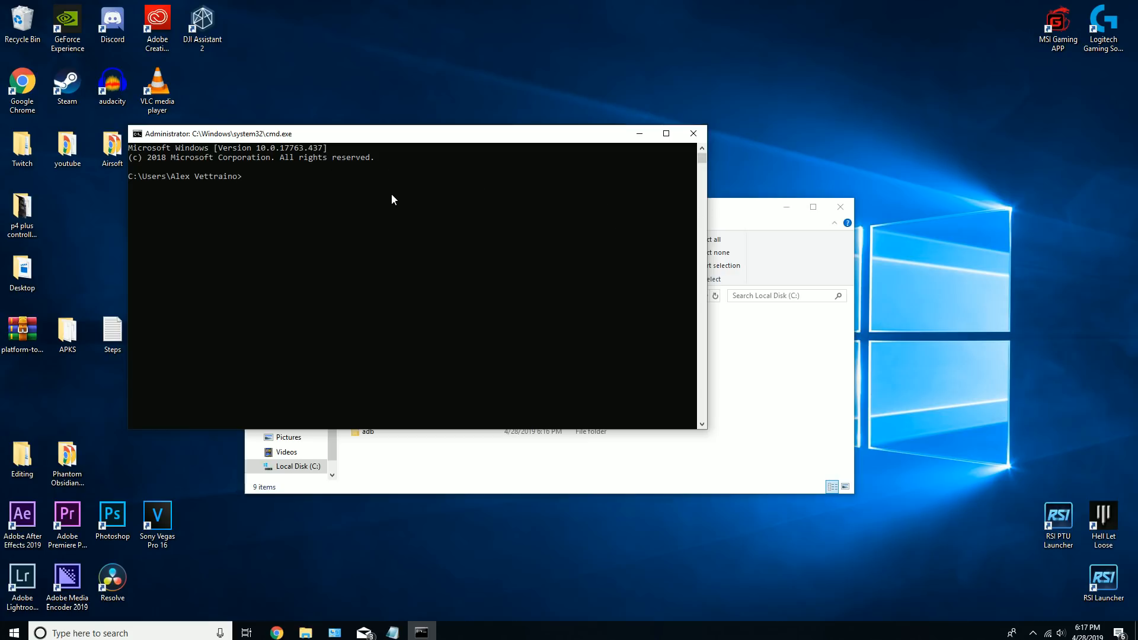
- Change directory to C:\adb and enter adb install yourapkname.apk without running it
text(cd C:\adb)
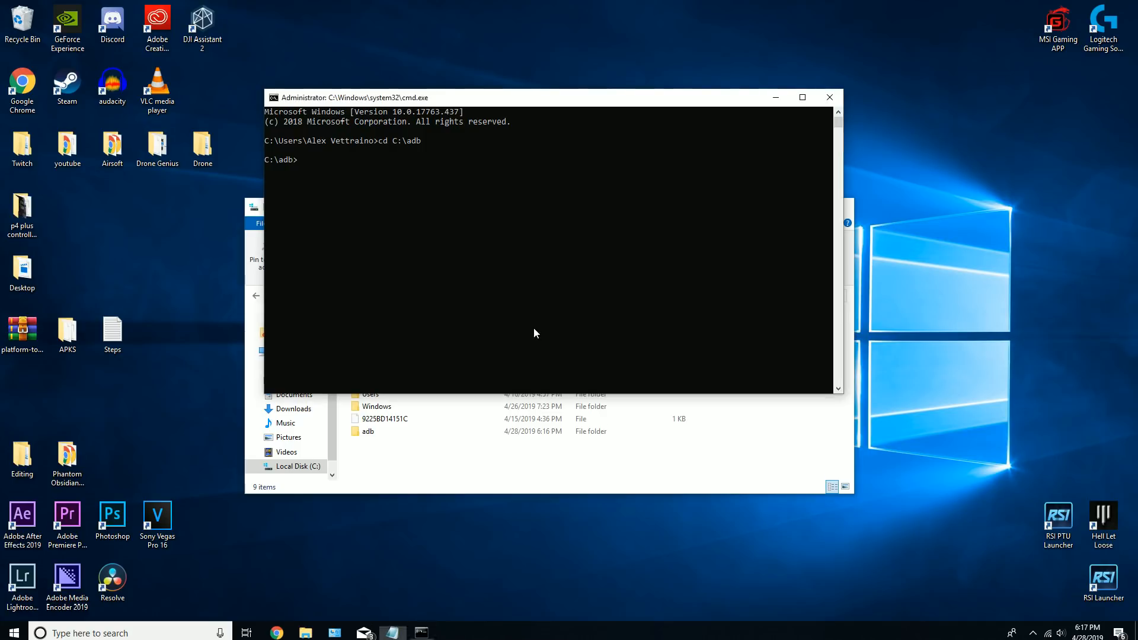
text(adb install yourapkname.apk)
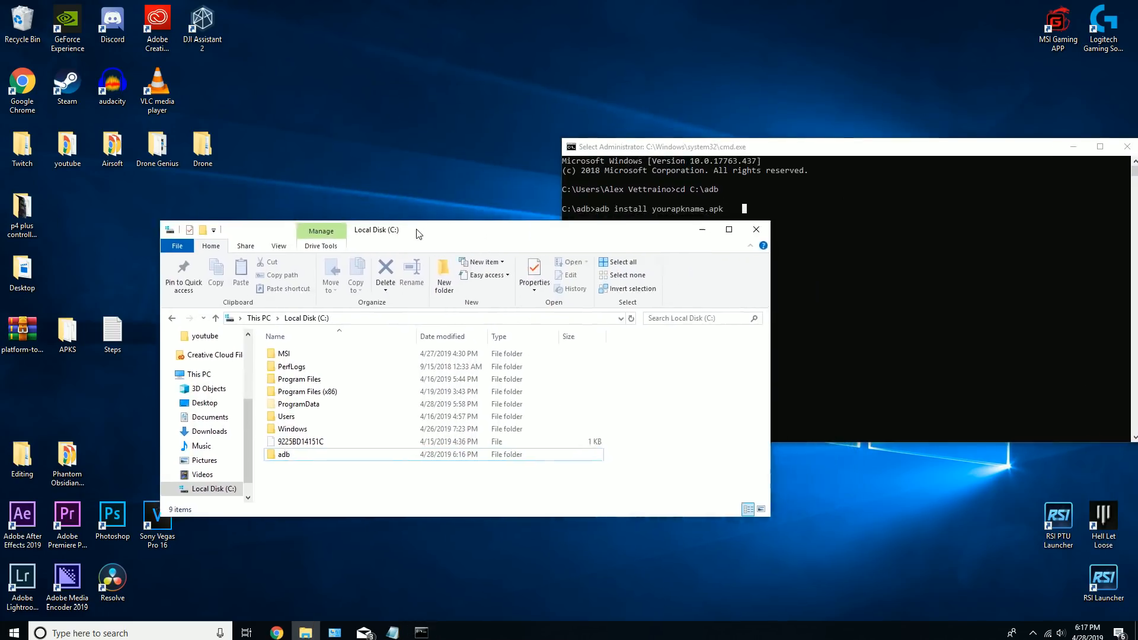
- Locate pix4d.apk inside the desktop APKS folder with C:\adb open alongside
double_click(283, 454)
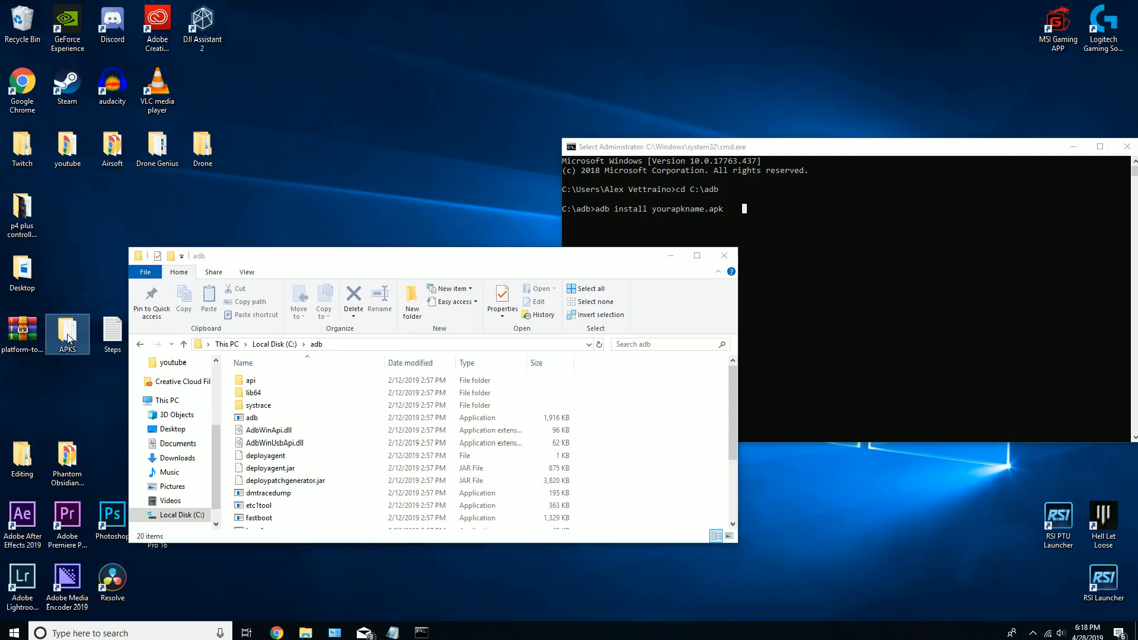
double_click(66, 331)
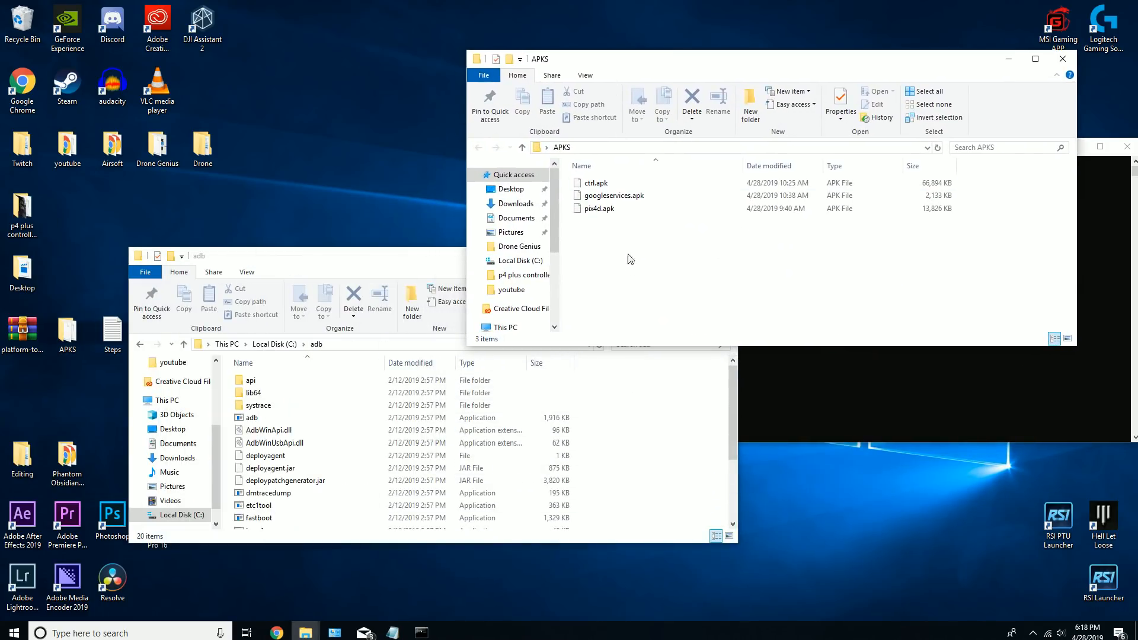
mouse_move(599, 223)
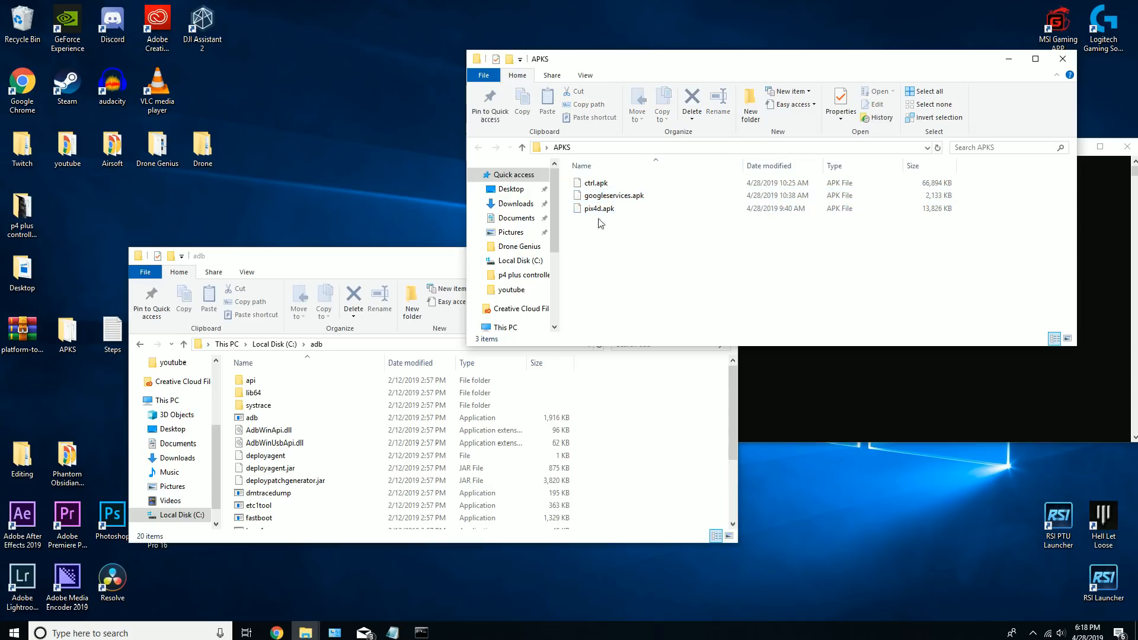
click(598, 209)
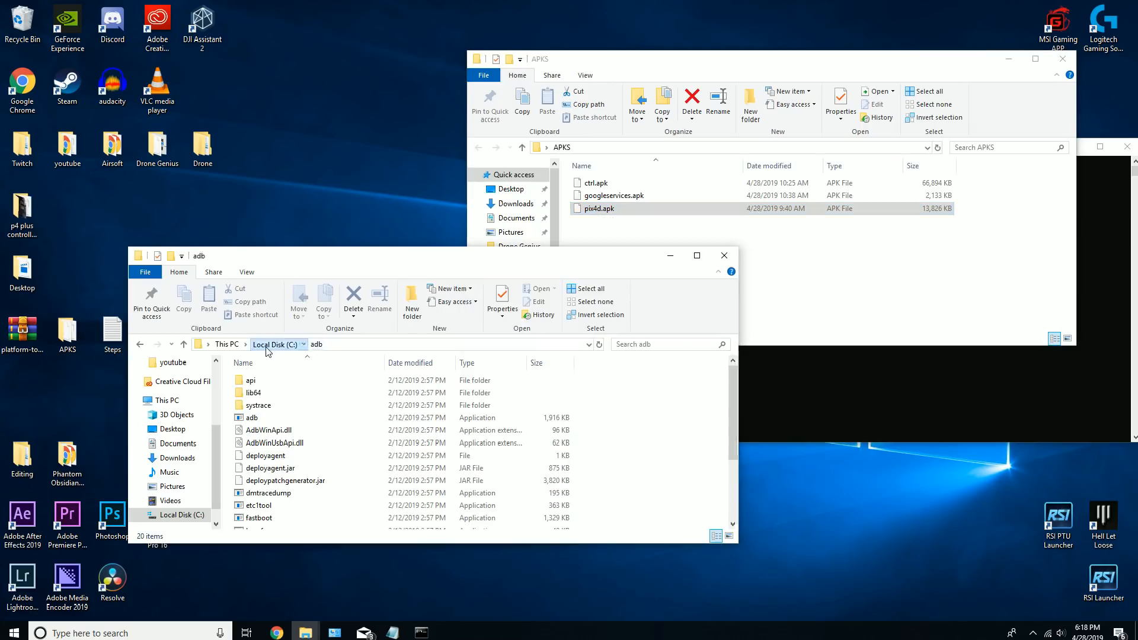
- Move pix4d.apk from the APKS folder into C:\adb
click(276, 343)
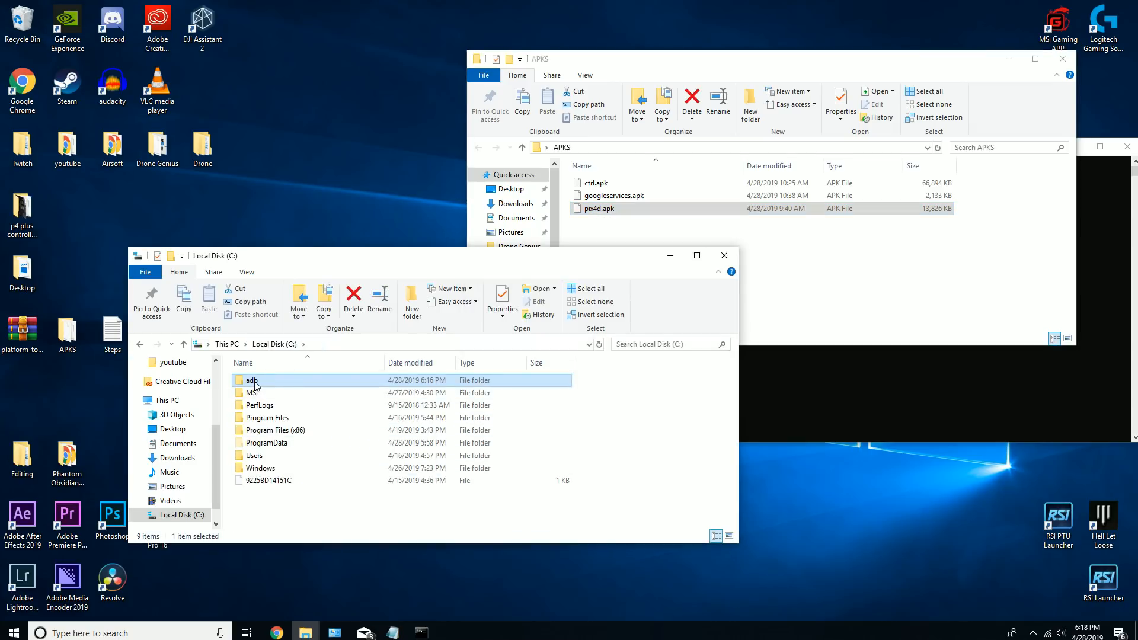
double_click(252, 379)
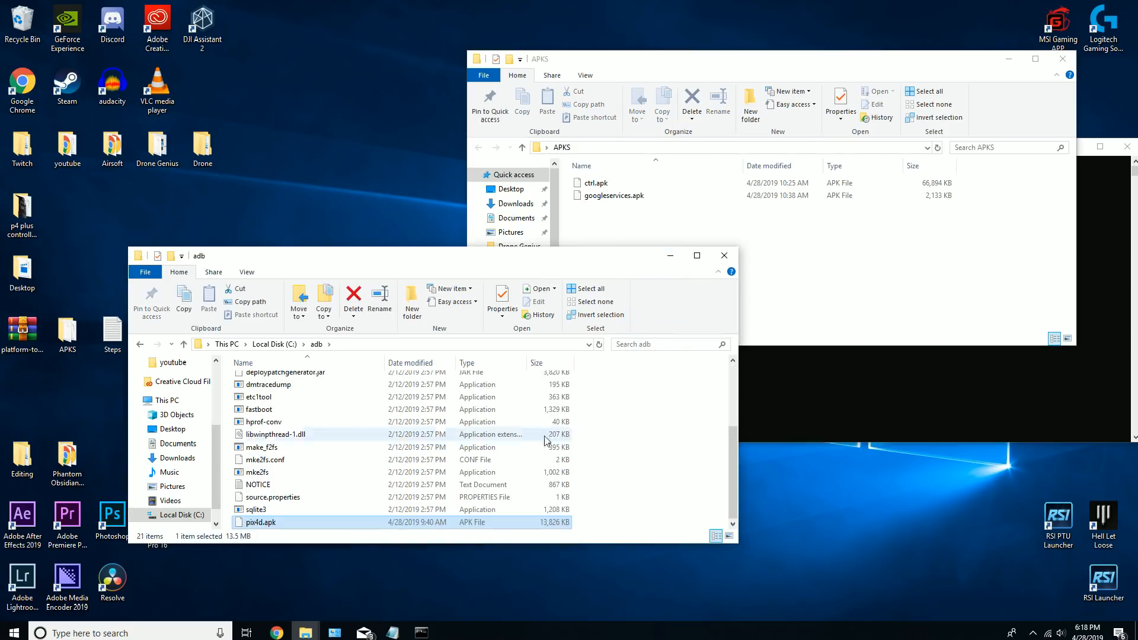
click(273, 344)
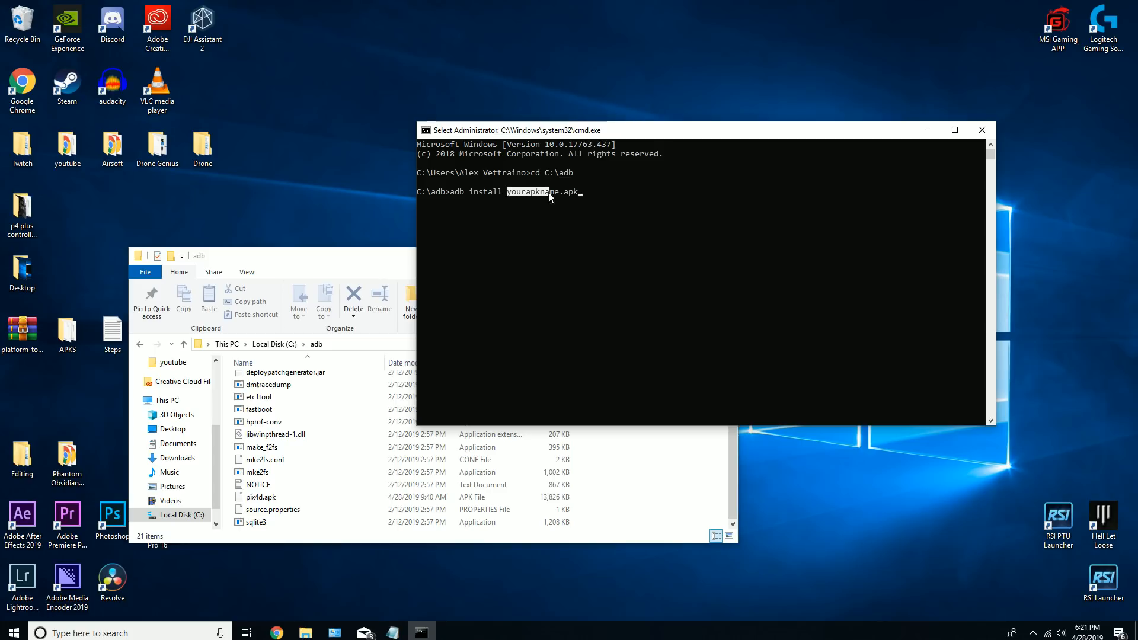
- Replace the placeholder so the command reads adb install pix4d.apk
click(258, 409)
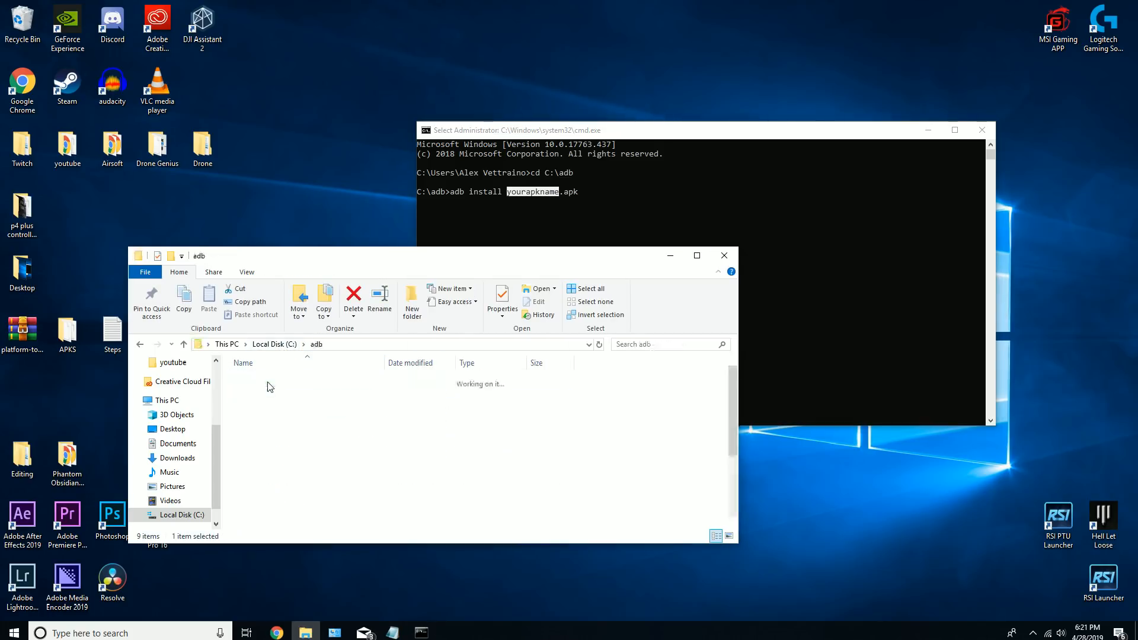
click(261, 496)
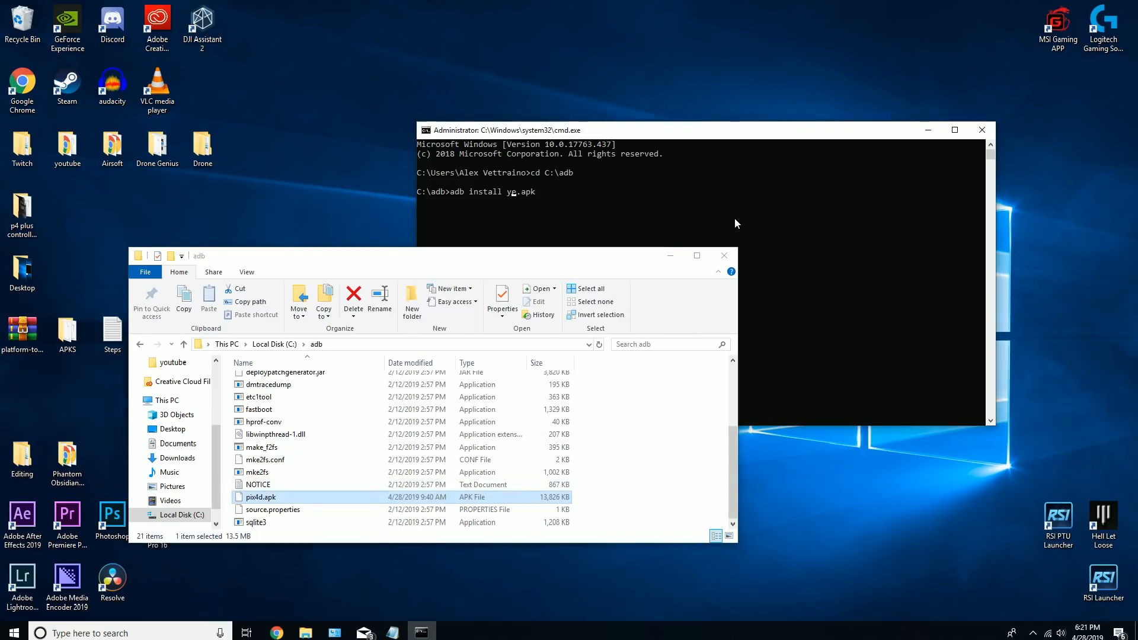
text(pix4d.apk)
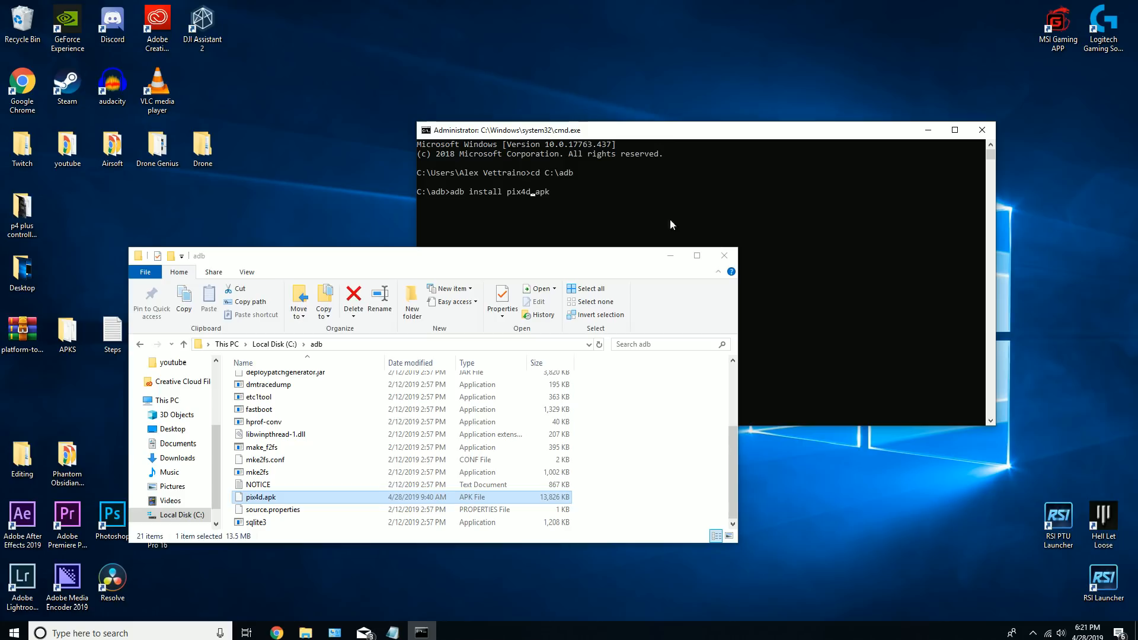
click(671, 224)
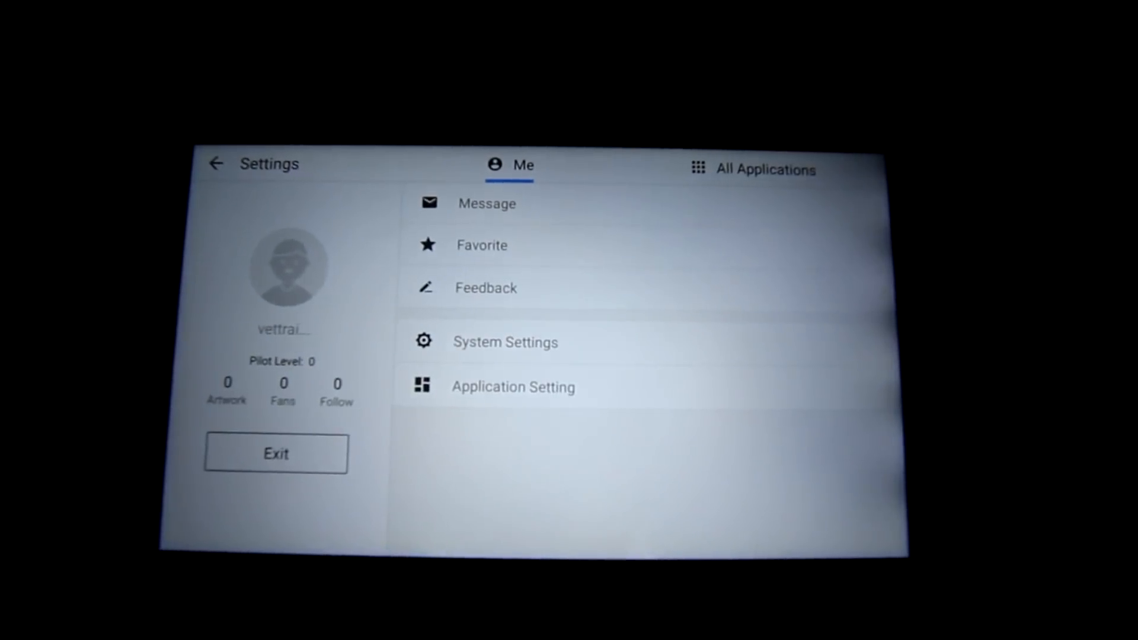
- Show the All Applications list with Browser, Downloads, ES File and Gallery
click(753, 169)
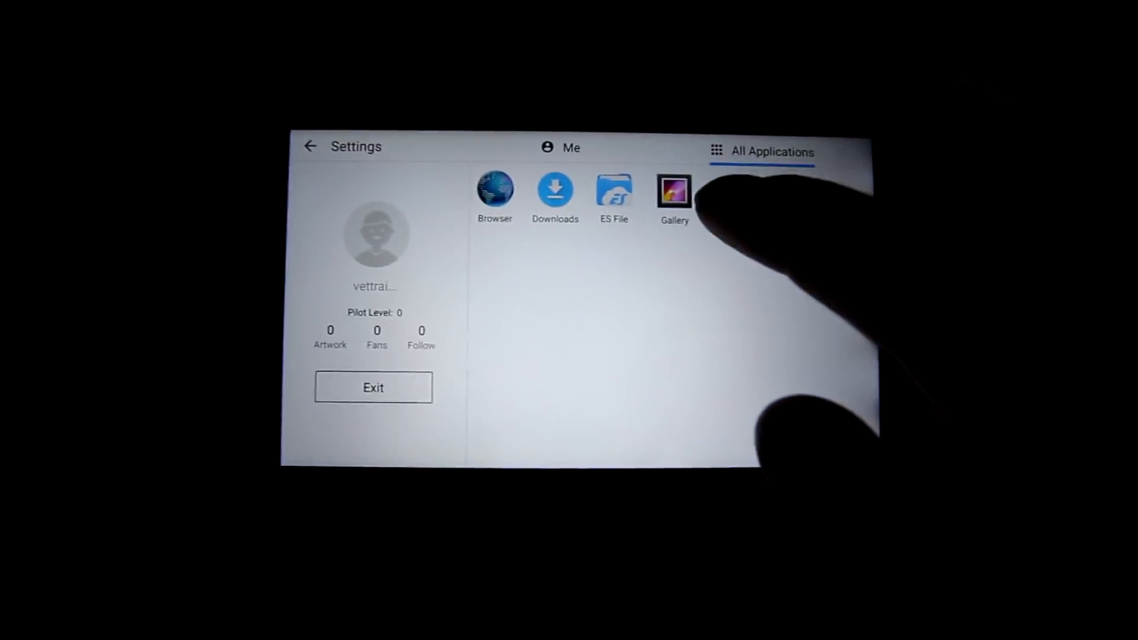